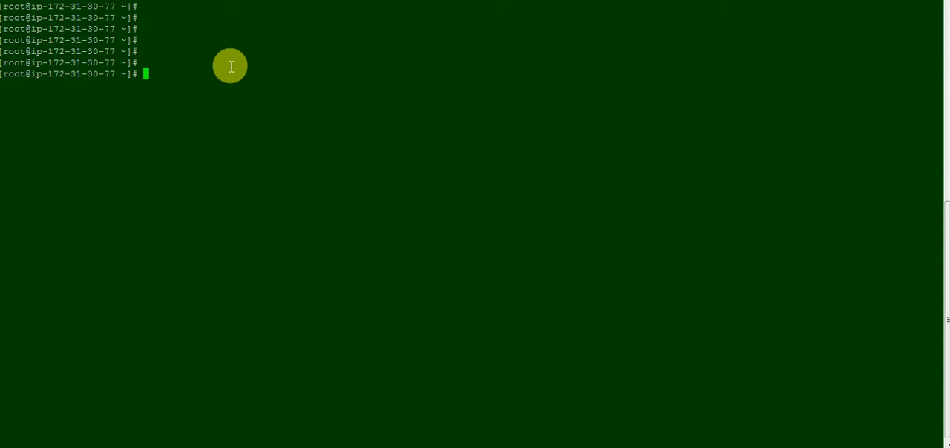
# - Print /etc/redhat-release, confirming Red Hat Enterprise Linux Server 7.4 (Maipo)
pyautogui.write('cat')
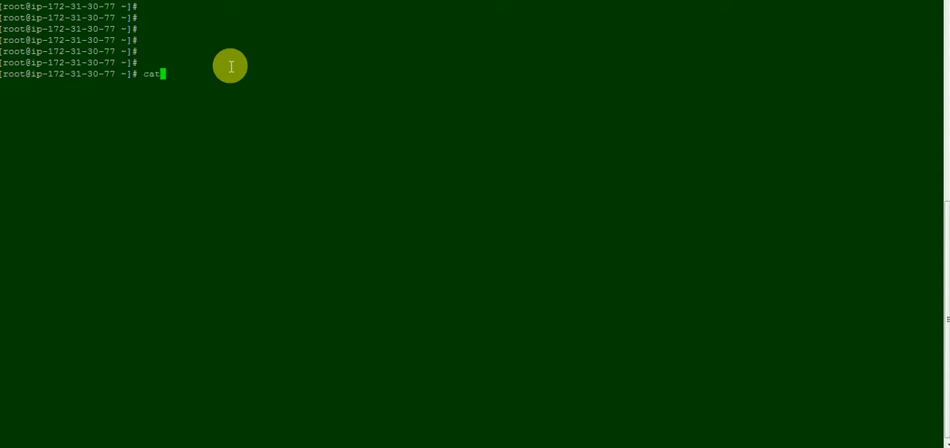
pyautogui.write('/etc/')
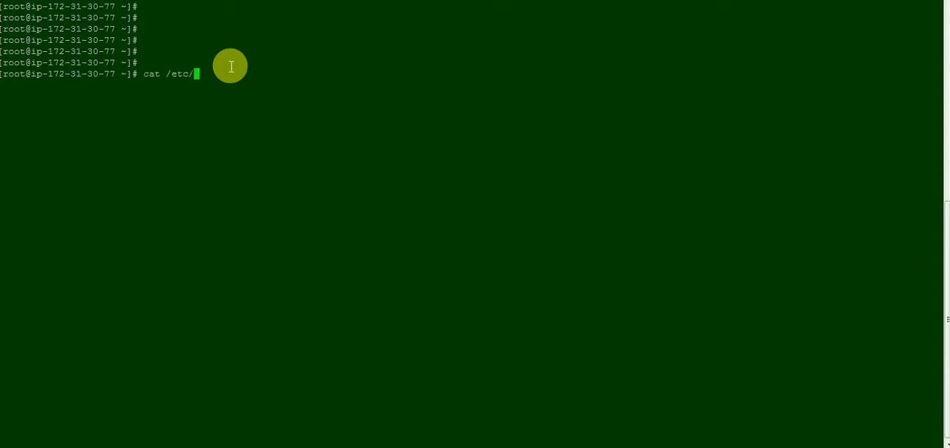
pyautogui.write('redhat-release')
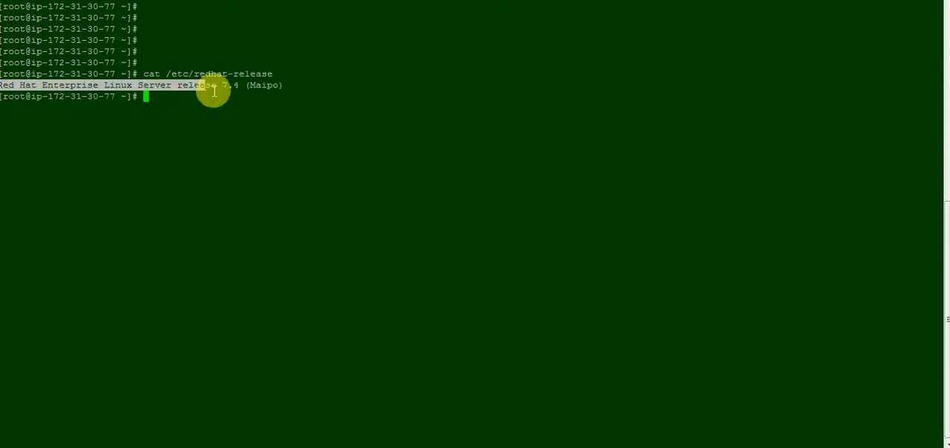
pyautogui.moveTo(231, 115)
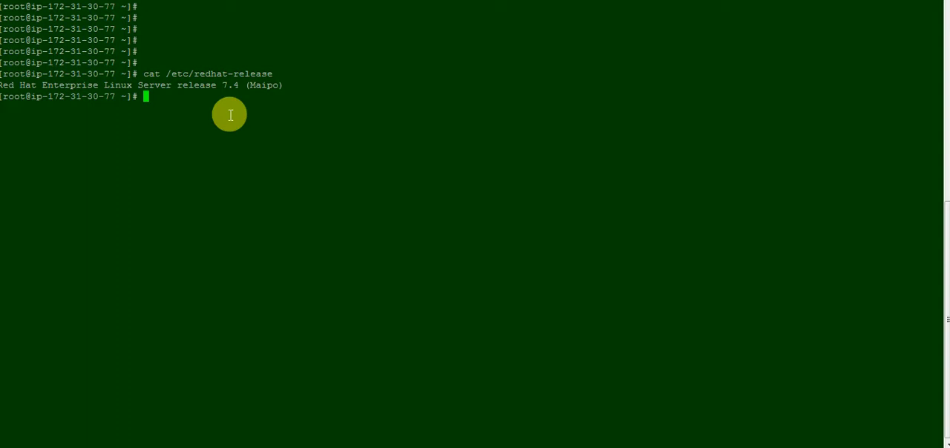
pyautogui.write('yum ins')
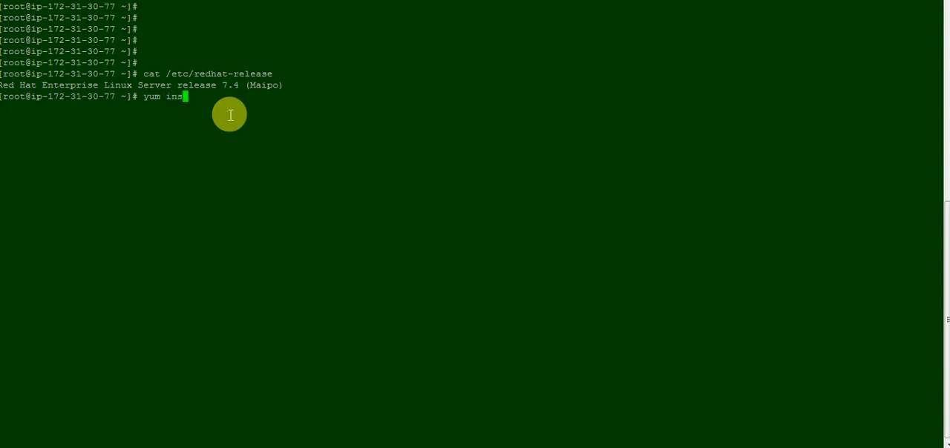
# - Install git-core with yum, accepting 31 dependencies, until git 1.8.3.1 reports Complete!
pyautogui.write('tall git-cor')
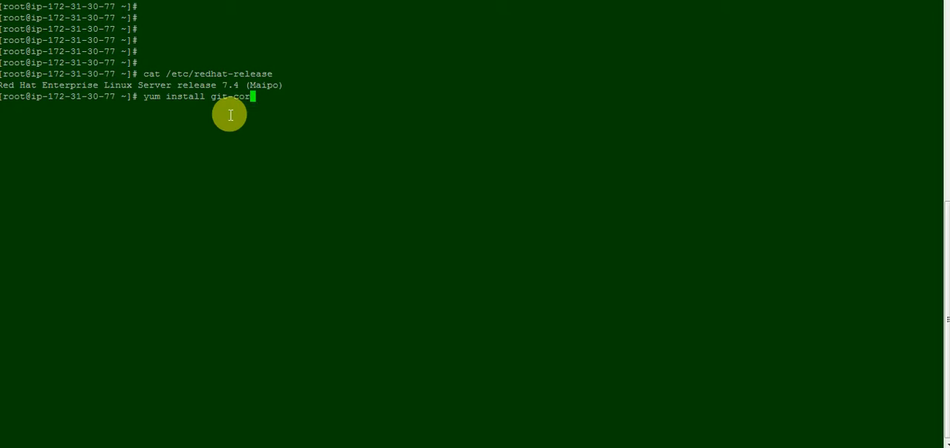
pyautogui.write('e')
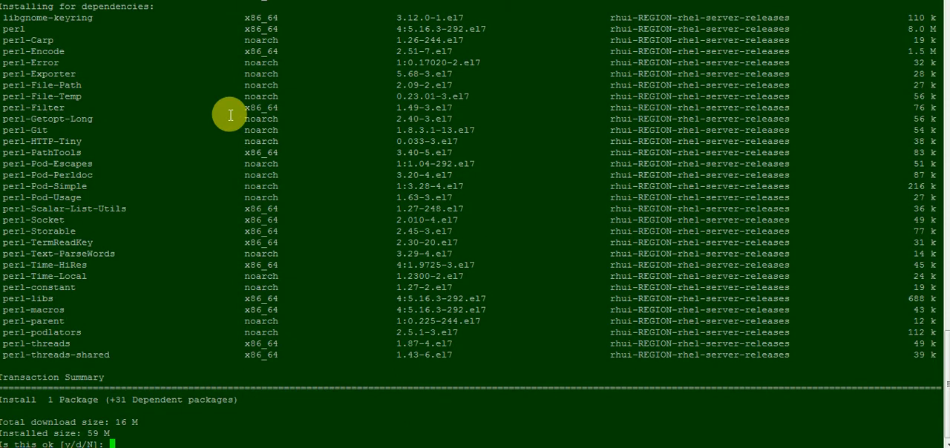
pyautogui.moveTo(21, 28)
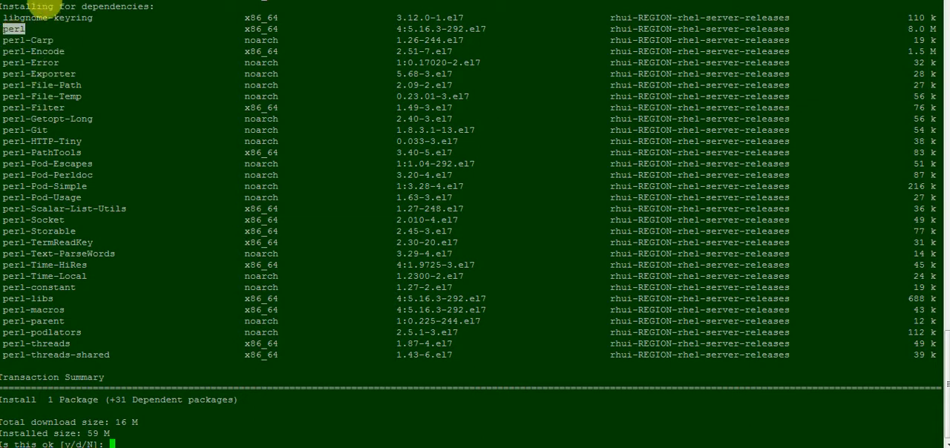
pyautogui.moveTo(85, 236)
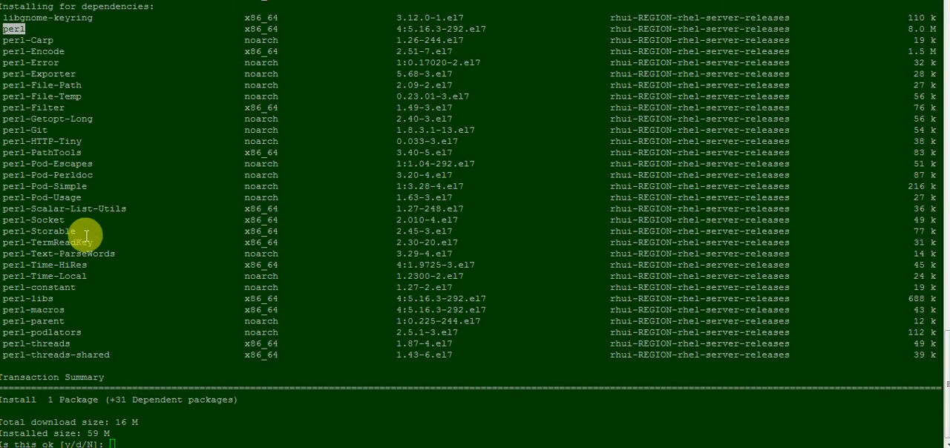
pyautogui.moveTo(138, 364)
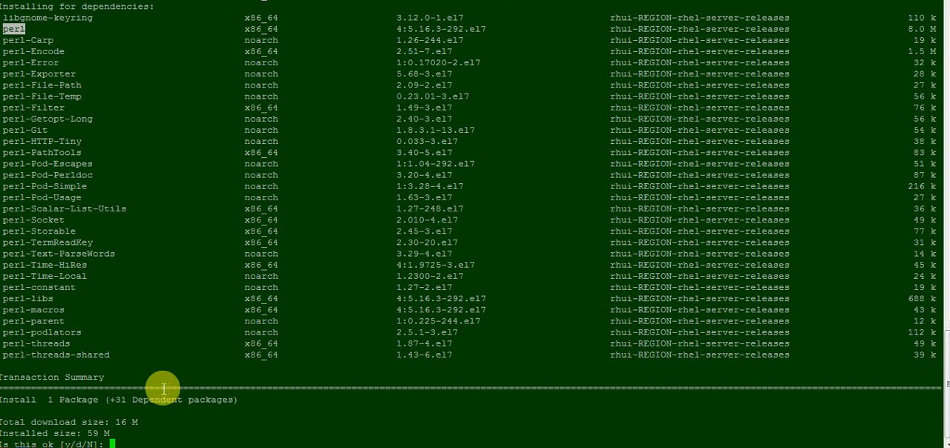
pyautogui.moveTo(160, 442)
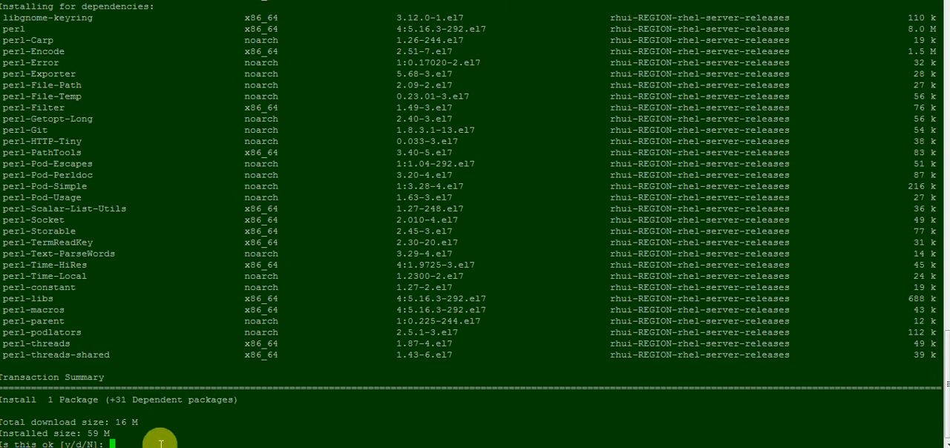
pyautogui.write('y')
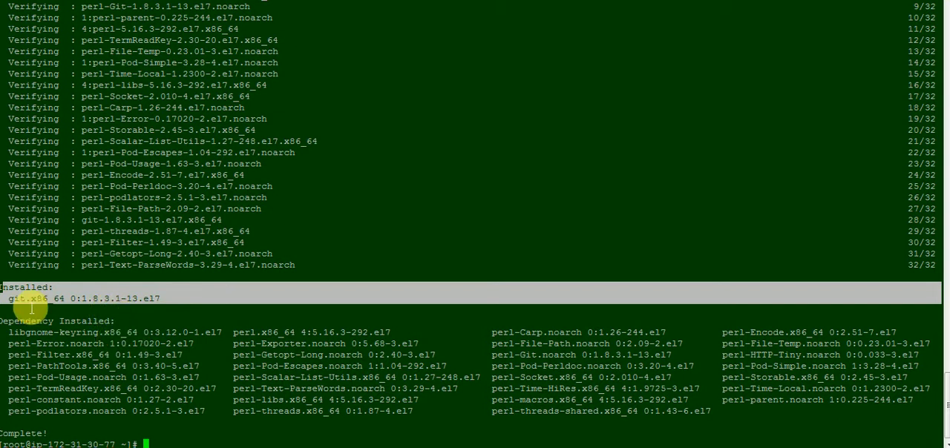
pyautogui.moveTo(242, 335)
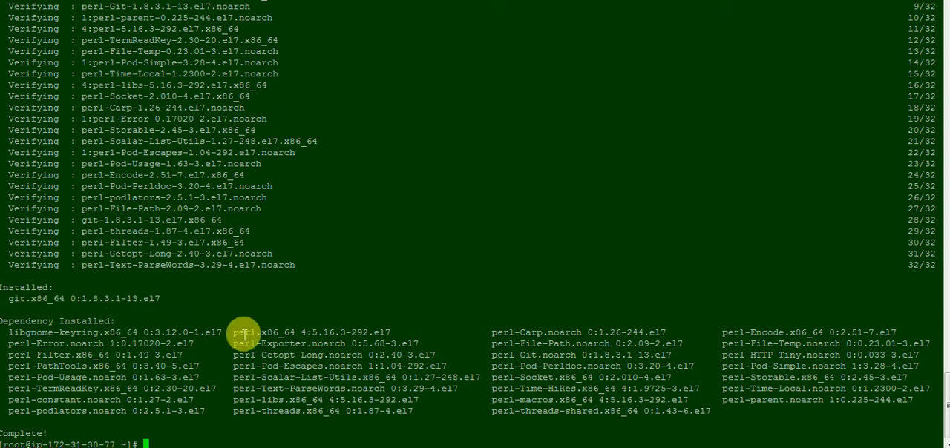
# - Clear the screen and list installed git packages with rpm -qa | grep git
pyautogui.write('cl')
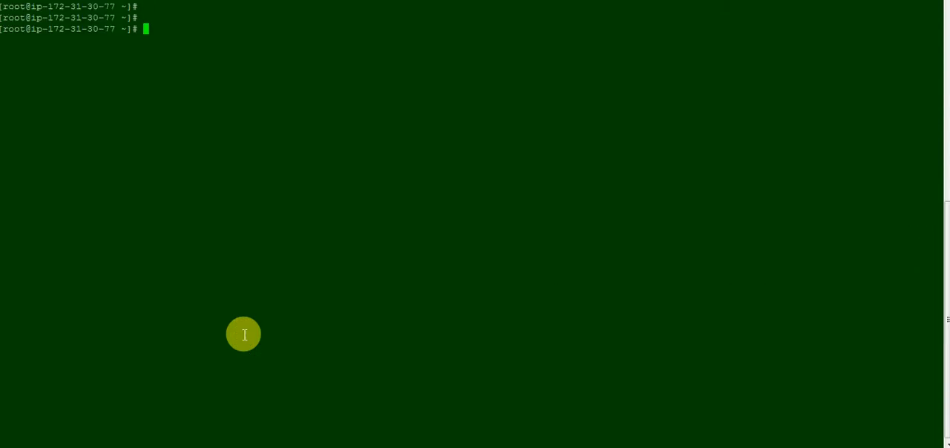
pyautogui.write('rp')
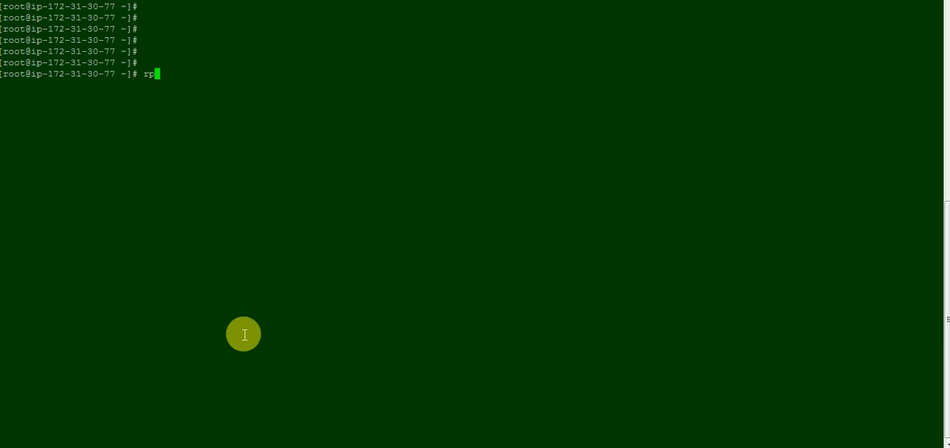
pyautogui.write('m -qa')
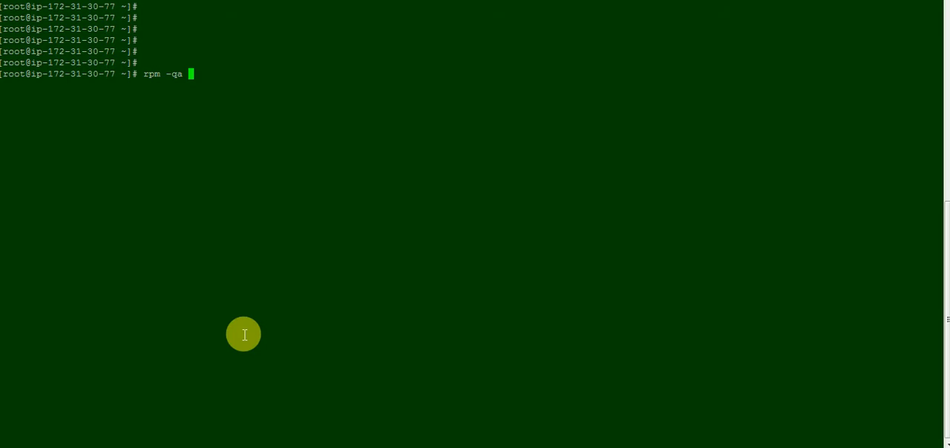
pyautogui.write('| grep')
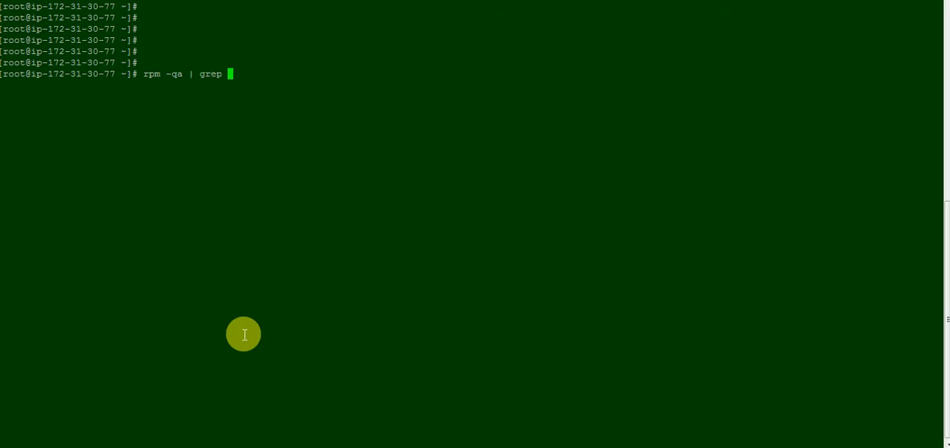
pyautogui.write('git')
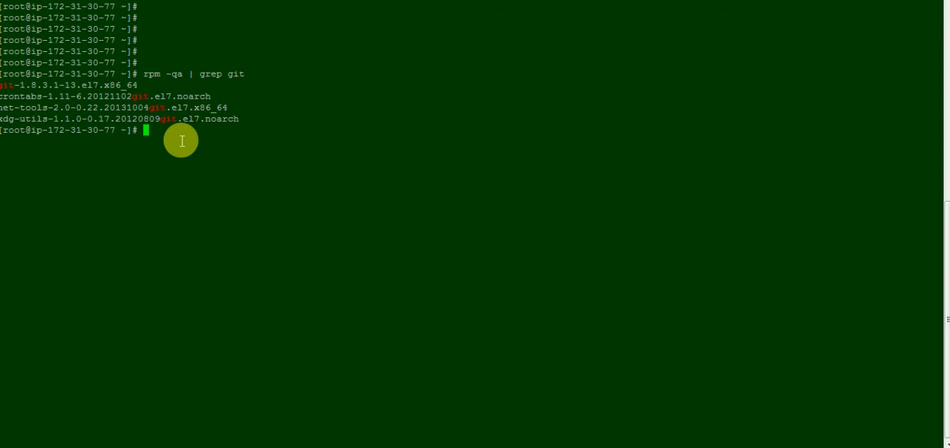
# - Confirm git version 1.8.3.1 with git --version
pyautogui.write('git')
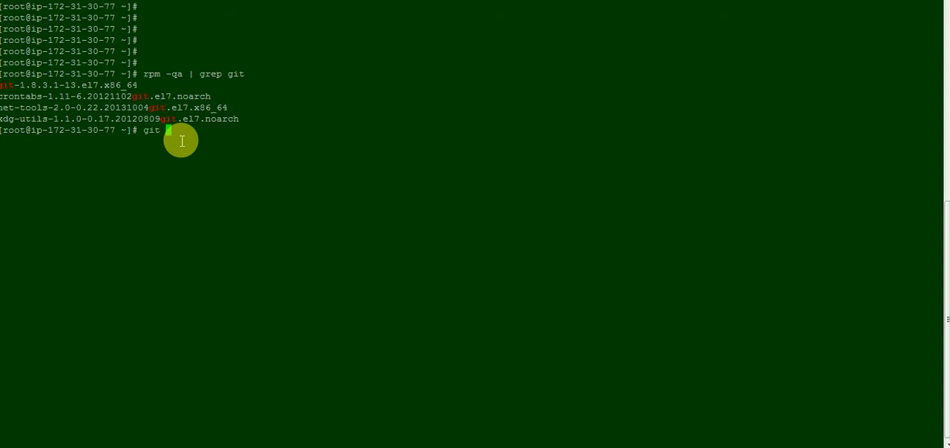
pyautogui.write('--version')
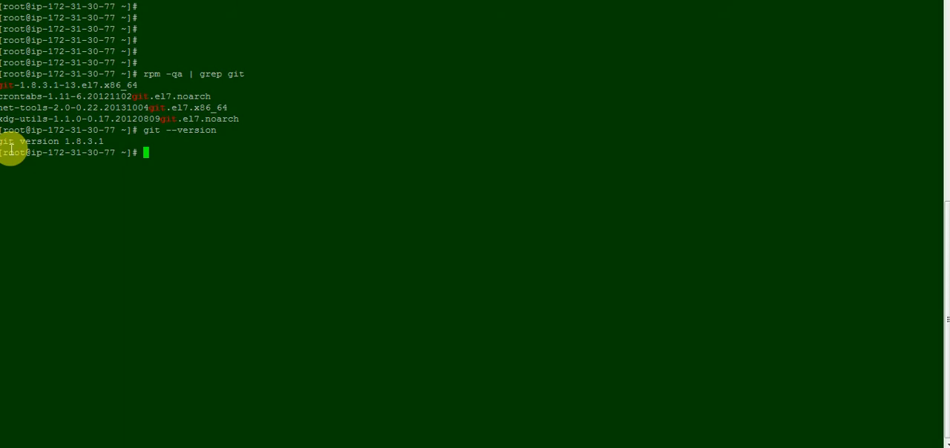
pyautogui.tripleClick(51, 141)
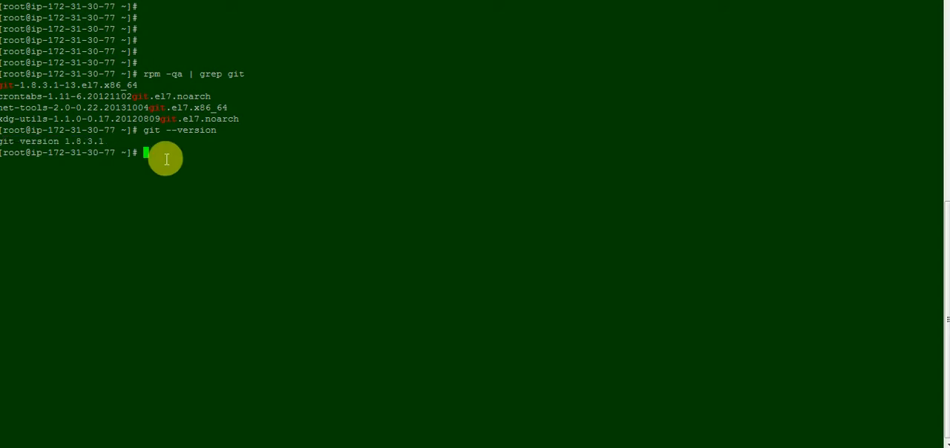
# - Clear the screen and erase the recalled yum install git-core command
pyautogui.write('clear')
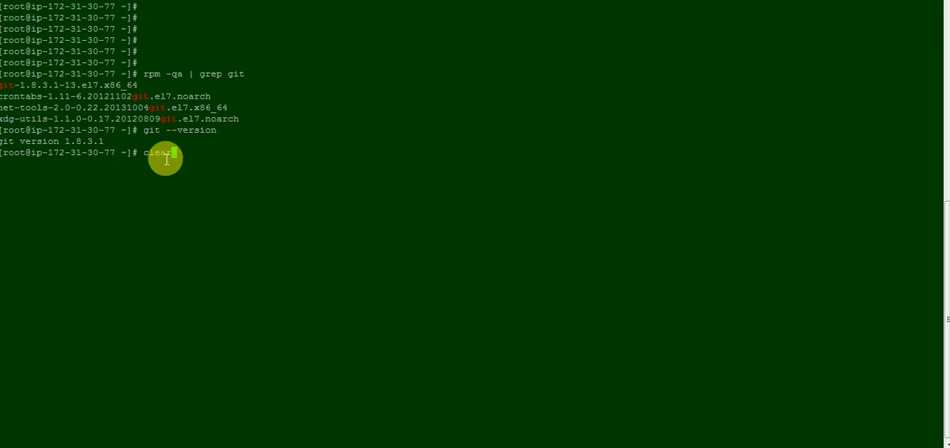
pyautogui.write('yum install git-core')
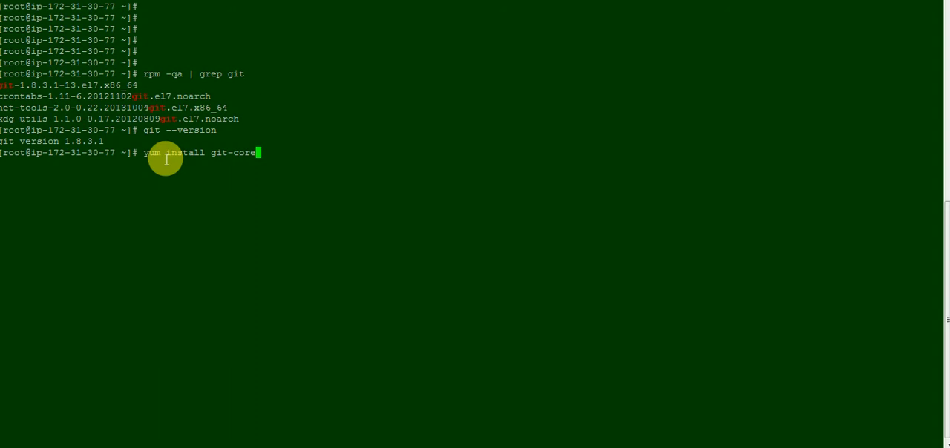
pyautogui.press('Backspace')
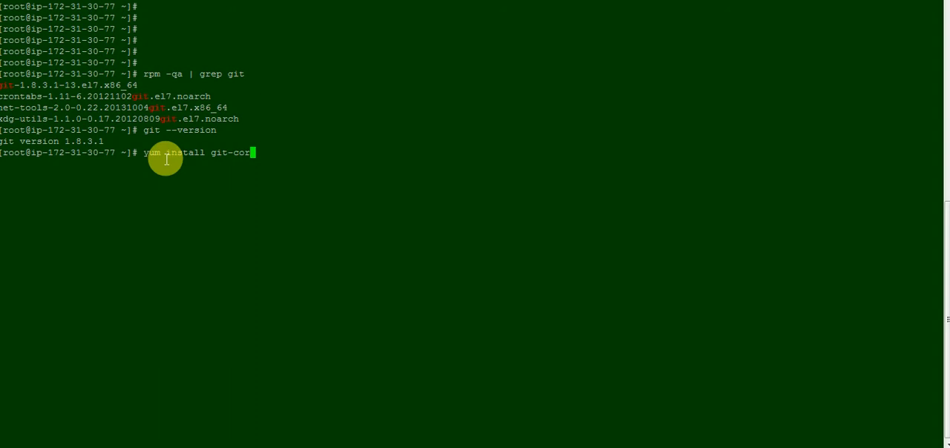
pyautogui.press('ctrl+u')
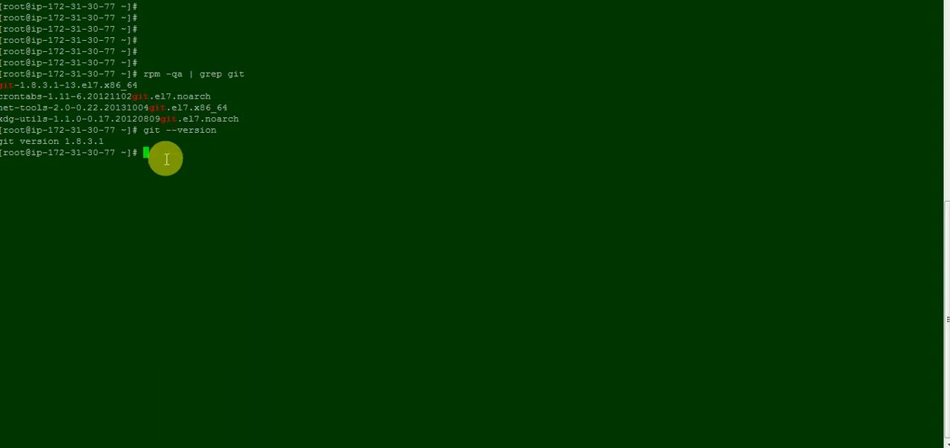
# - Show git package details with rpm -qi git (1.8.3.1, release 13.el7), then clear
pyautogui.write('rpm')
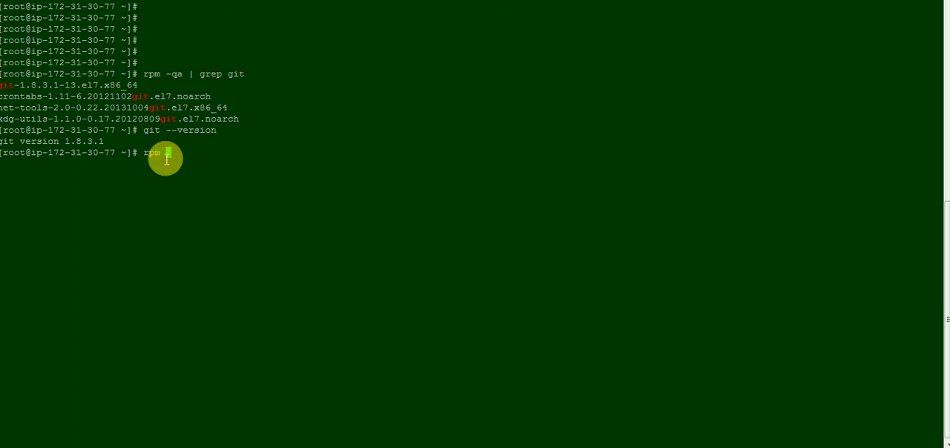
pyautogui.write('-qil')
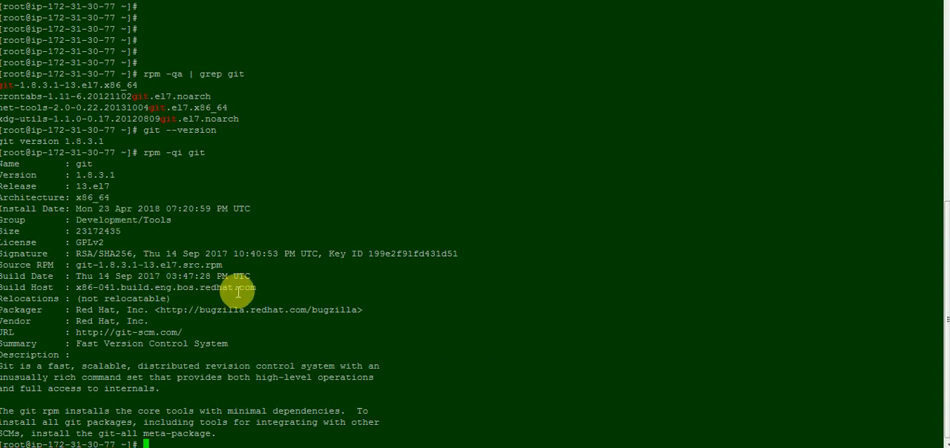
pyautogui.write('cl')
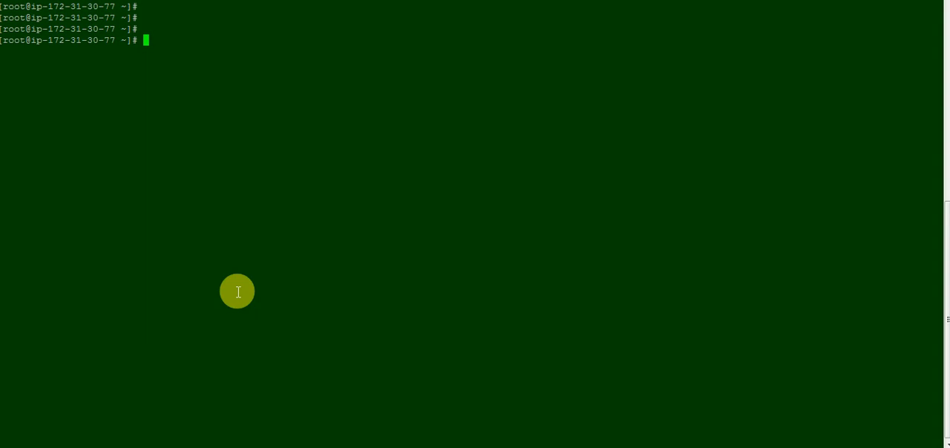
pyautogui.moveTo(290, 194)
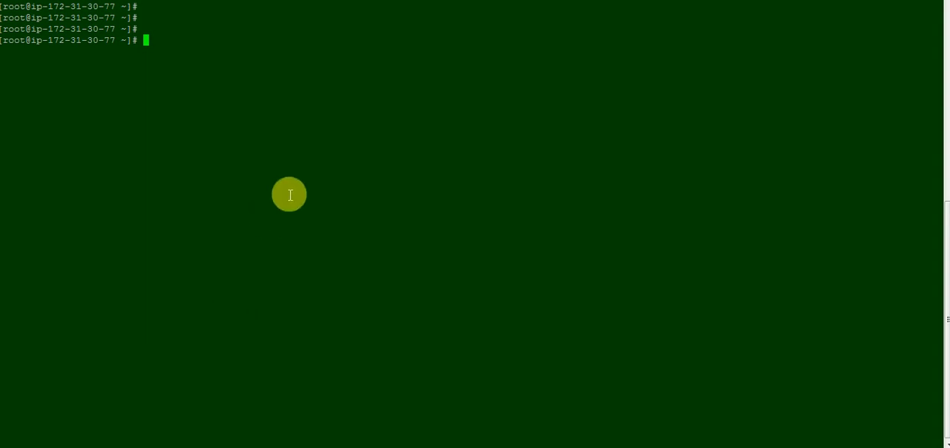
pyautogui.moveTo(342, 94)
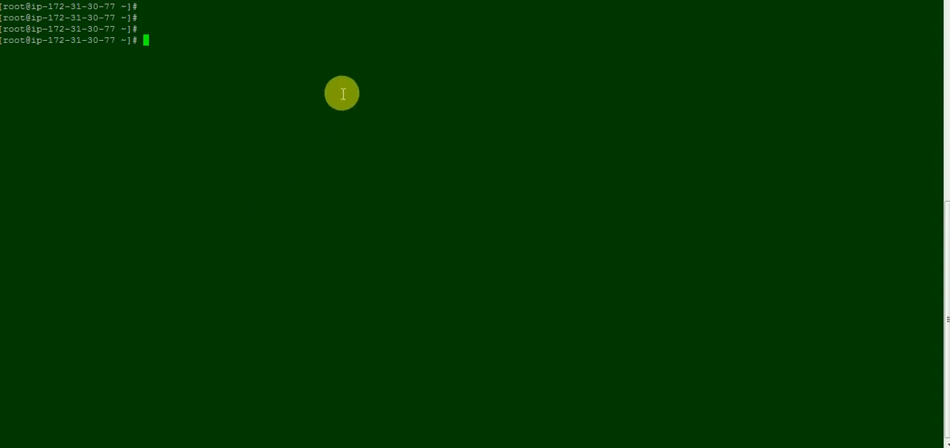